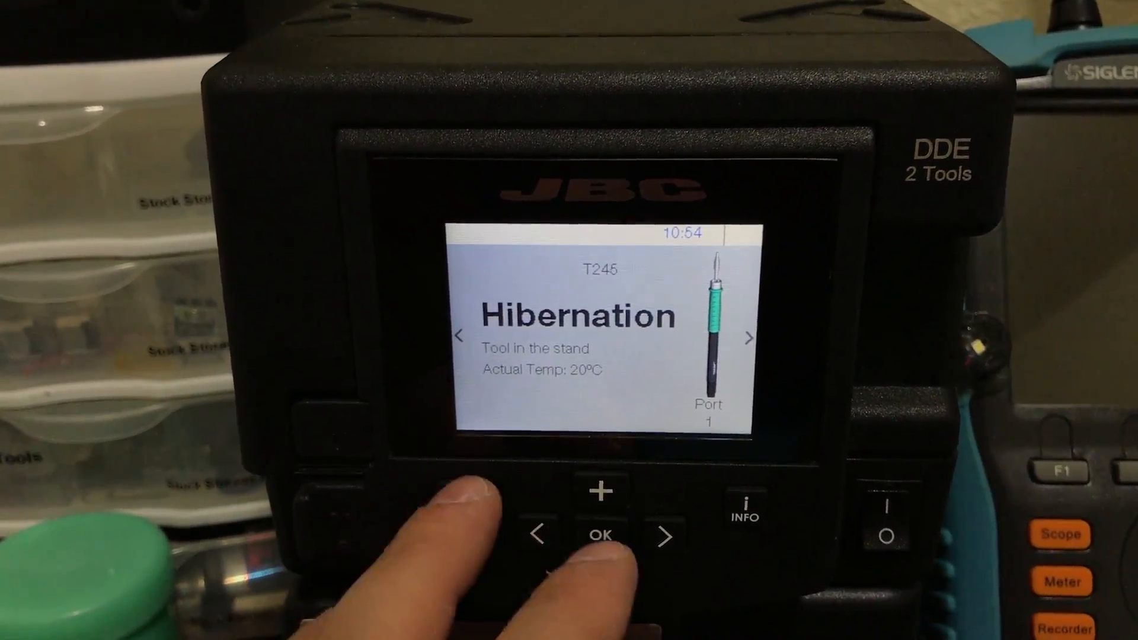
Wake the station and show Station settings with date/time, robot, PIN, reset and info
left_click(594, 537)
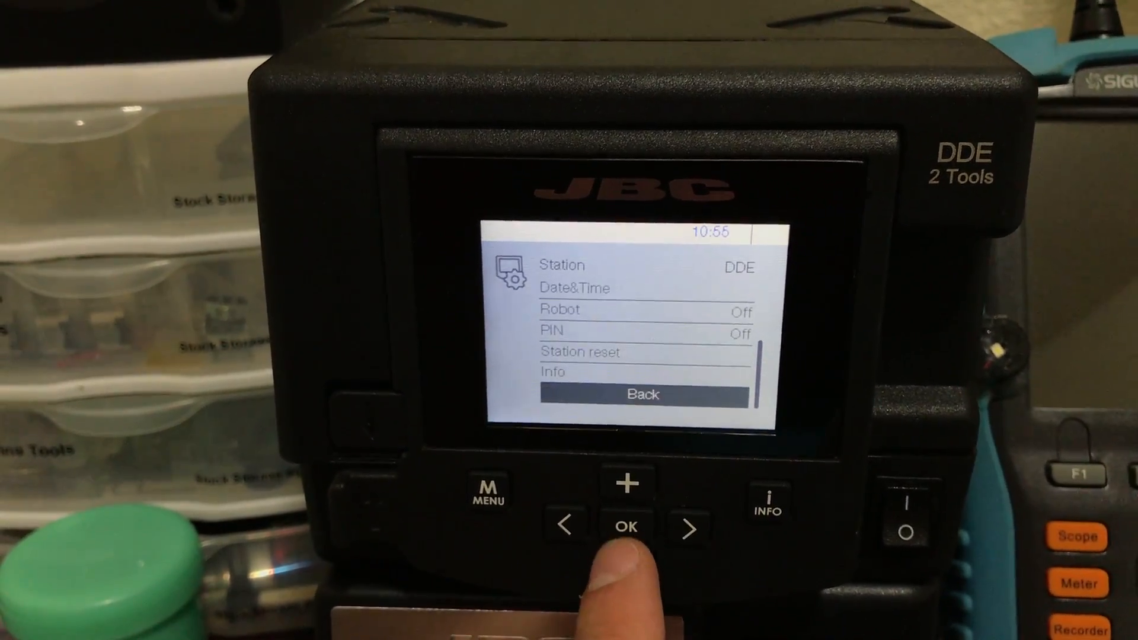
Go back to Port 1-T245 Tools settings and confirm the 0 min hibernation delay
left_click(626, 527)
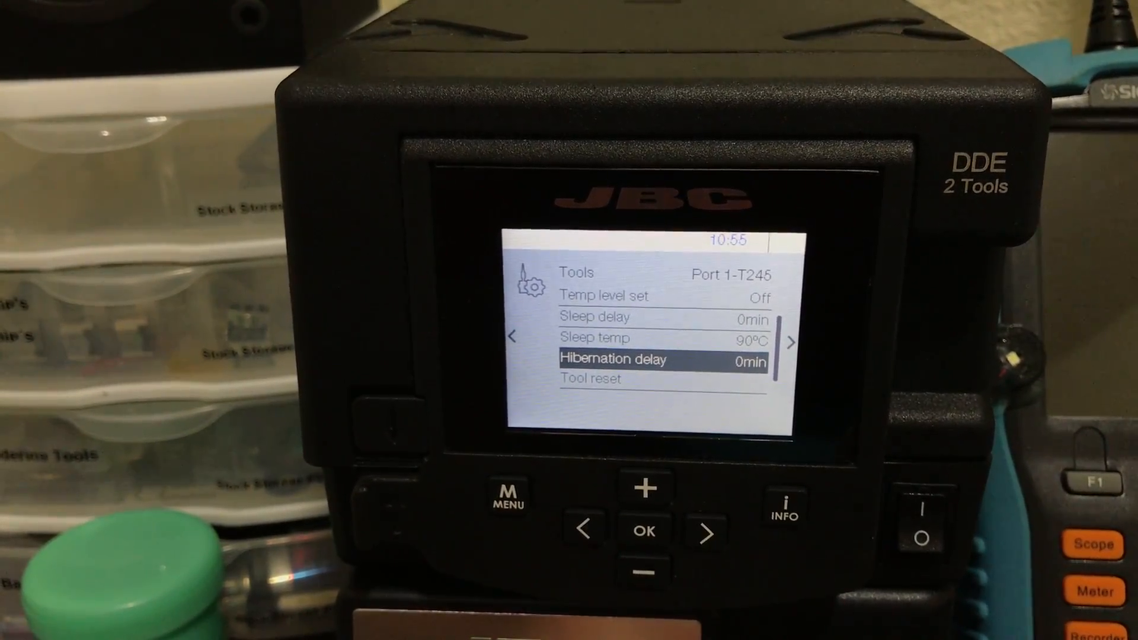
left_click(643, 572)
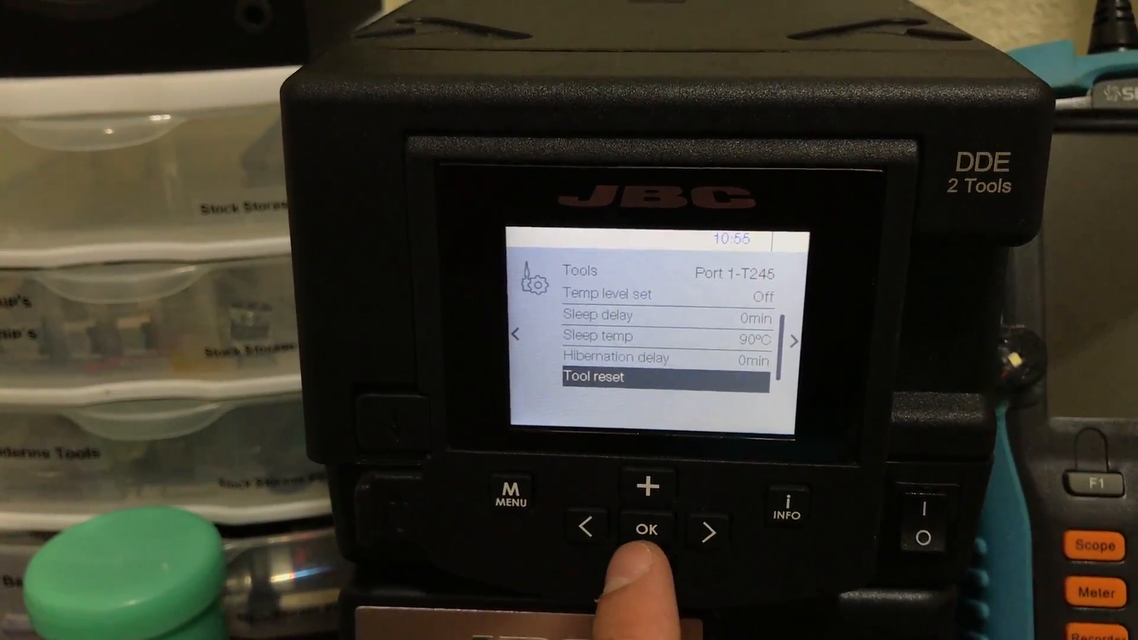